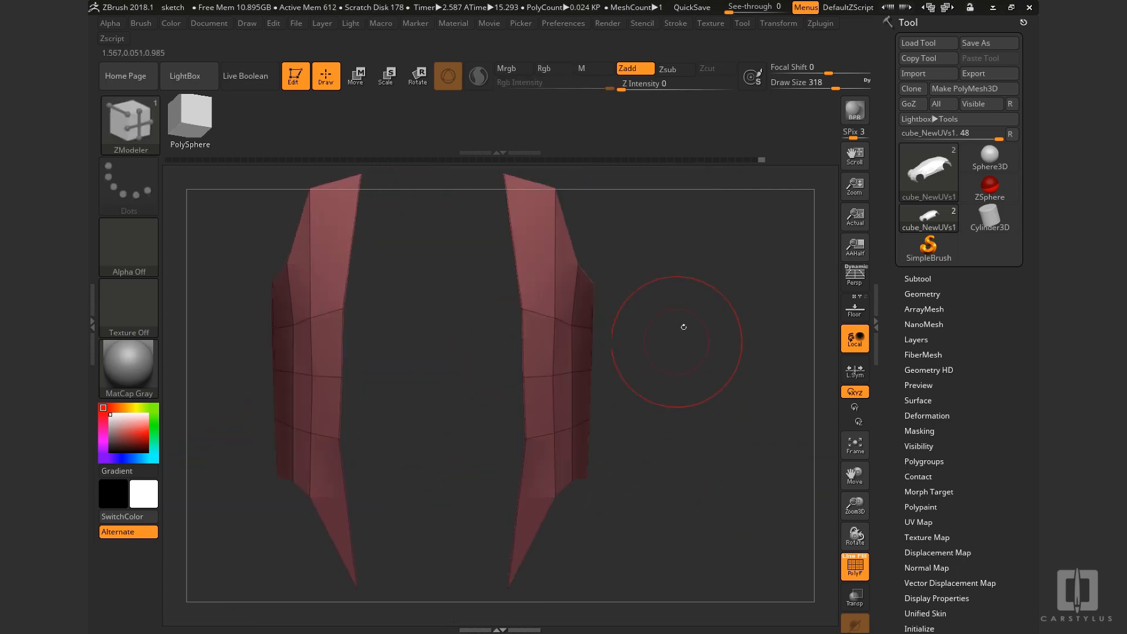
Choose the Move brush and drag the polygroup panels so the body top flares outward
left_click(779, 23)
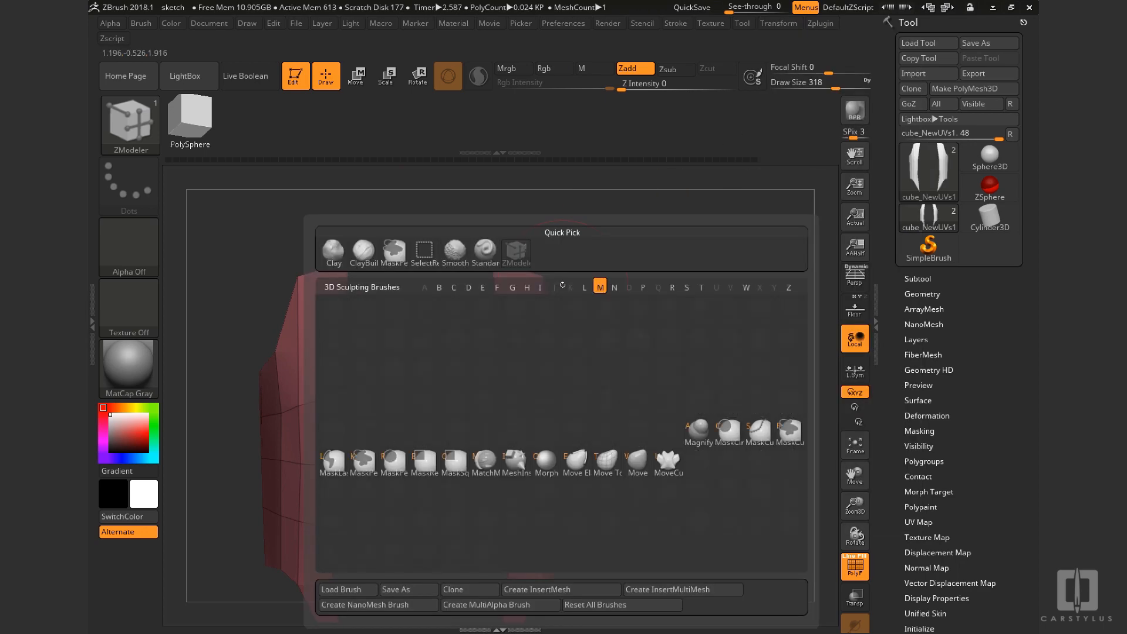
left_click(637, 462)
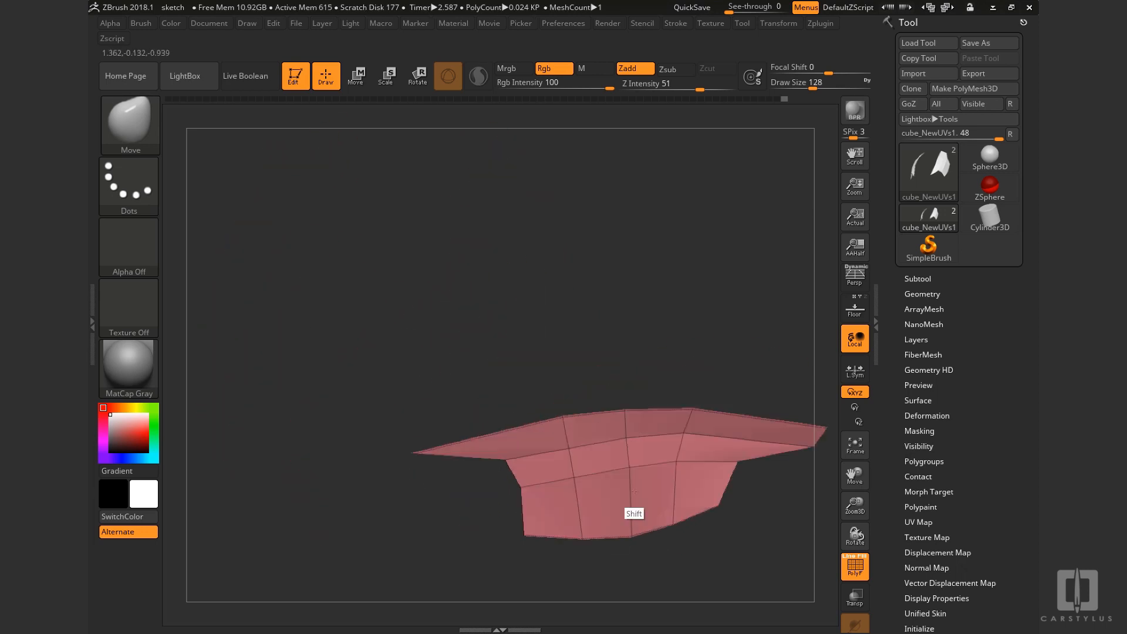
left_click(779, 22)
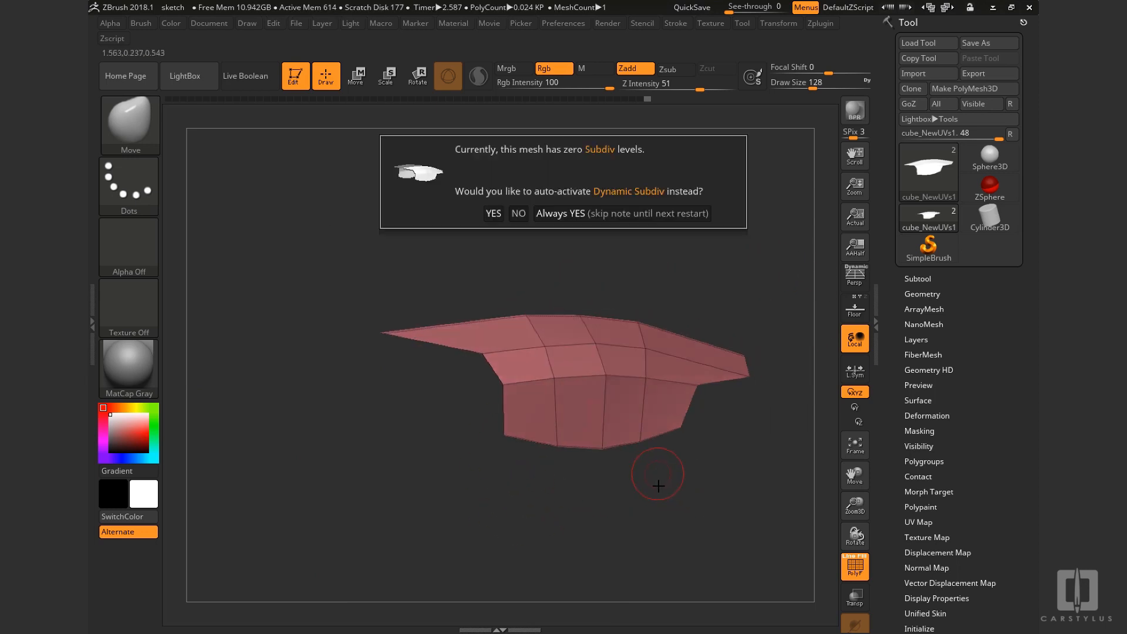
left_click(518, 212)
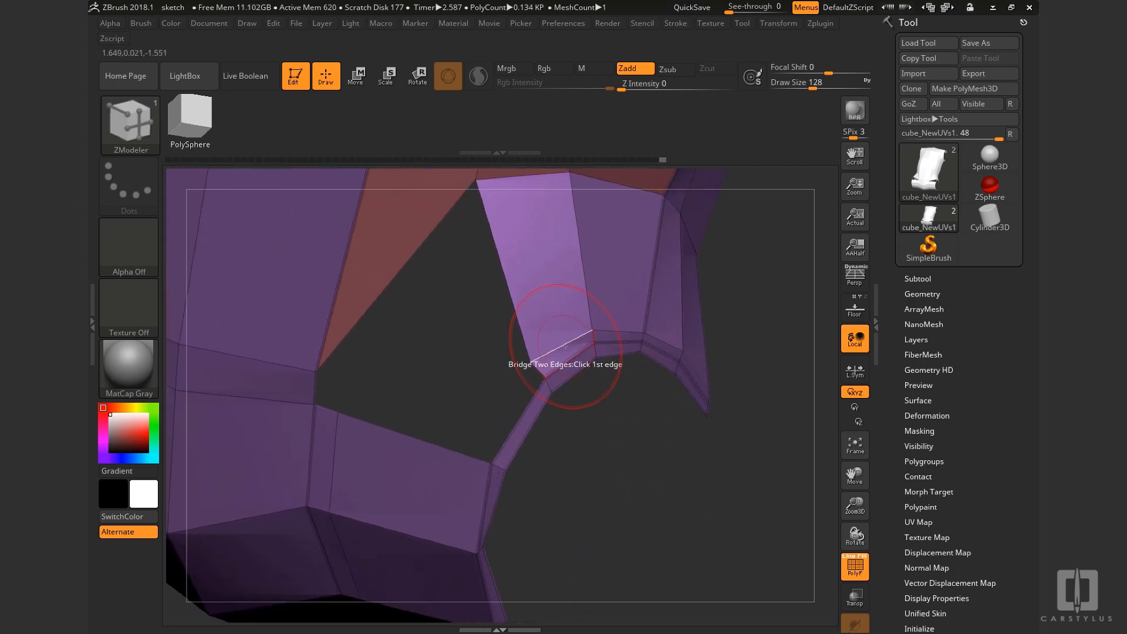
mouse_move(566, 346)
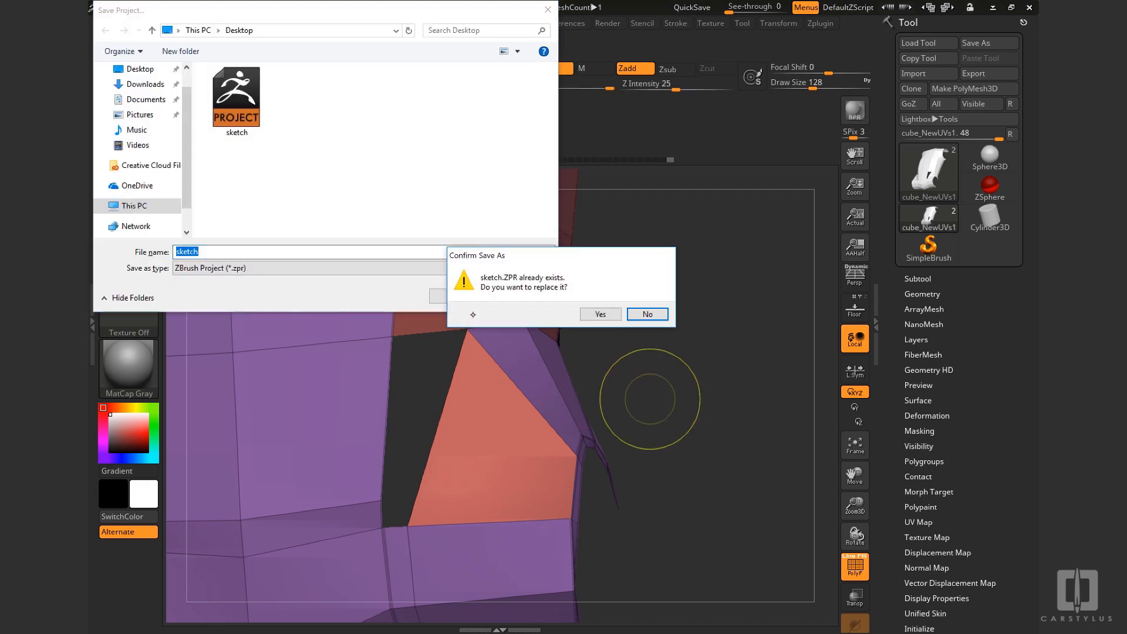
Confirm overwriting the existing sketch.ZPR project file
left_click(600, 314)
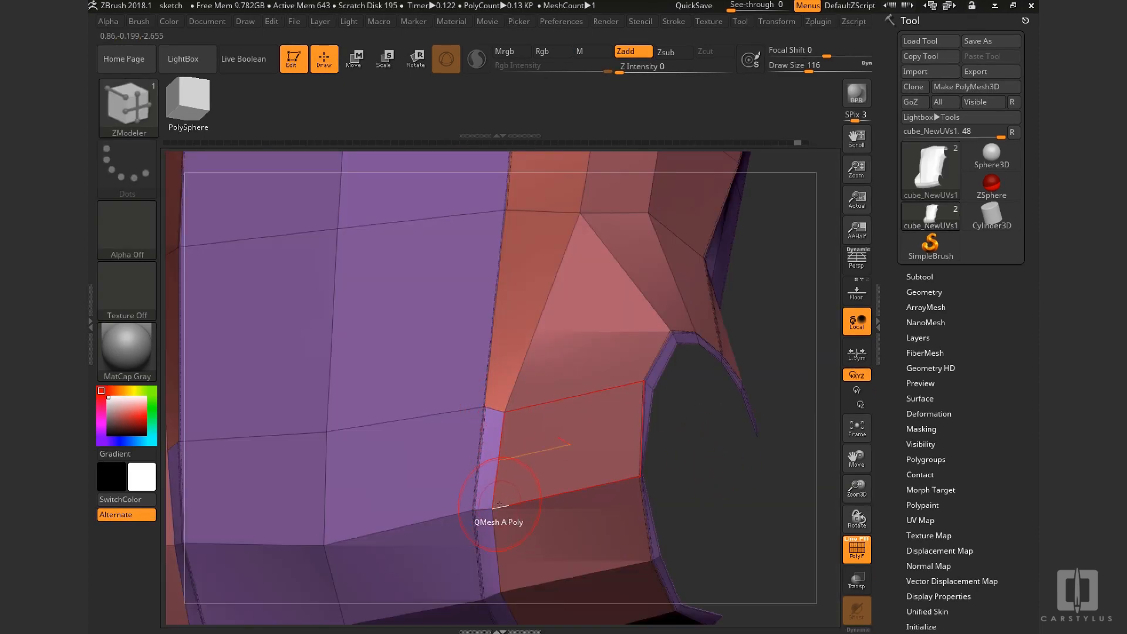
mouse_move(573, 440)
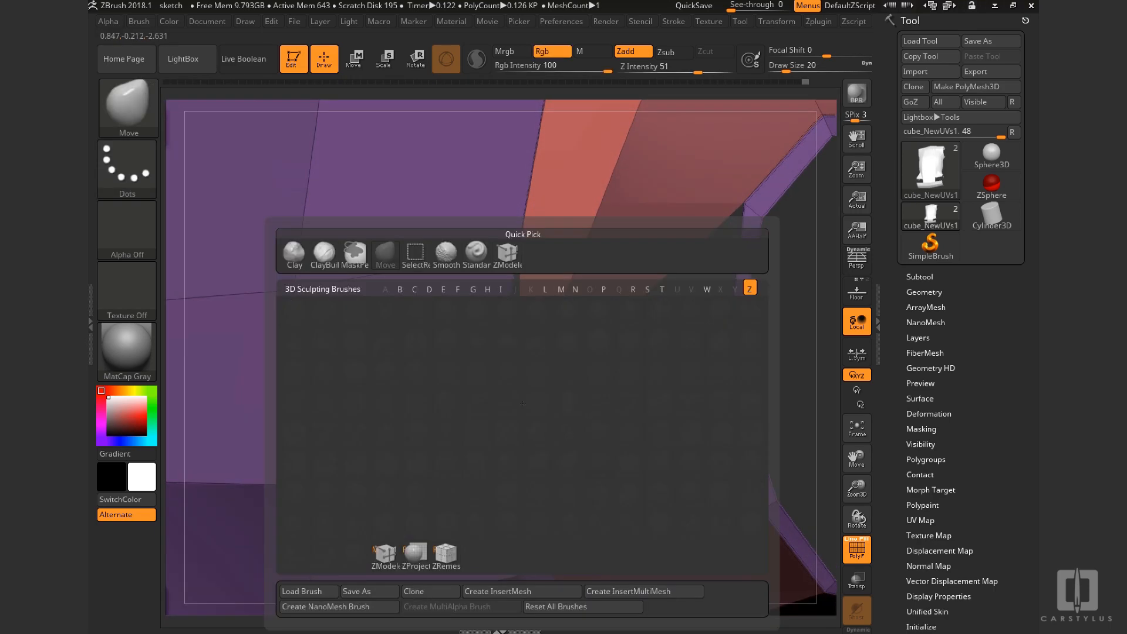
Switch to ZModeler with Point Action set to Stitch for joining stray vertices
left_click(506, 253)
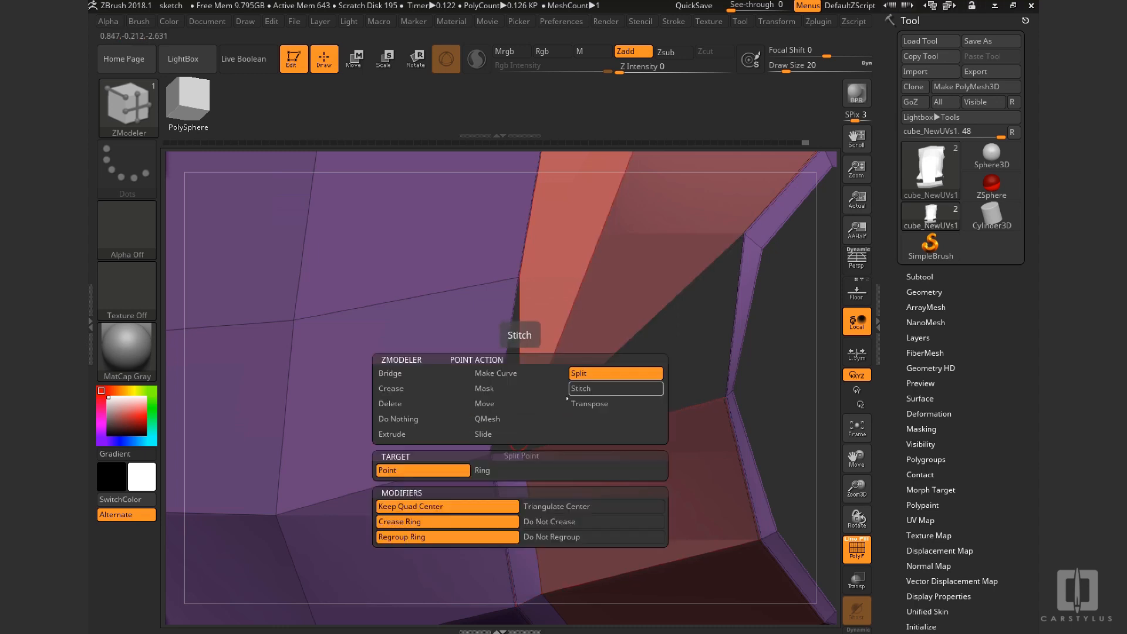
left_click(614, 389)
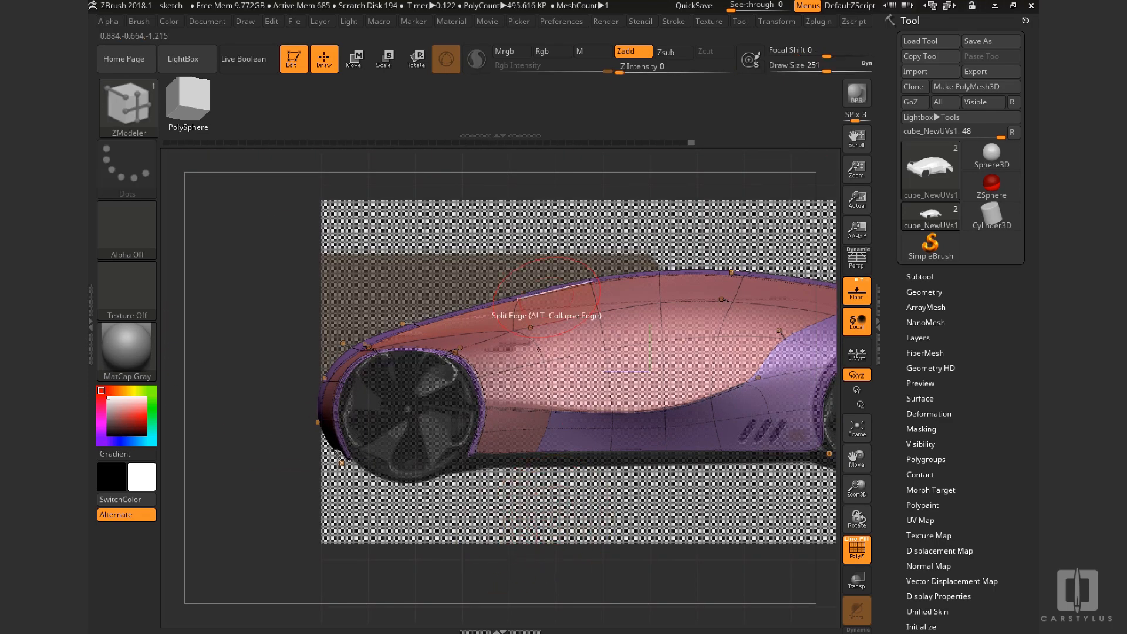
Scroll the tool panel to reach the Geometry options for the body shell
scroll("down", 3)
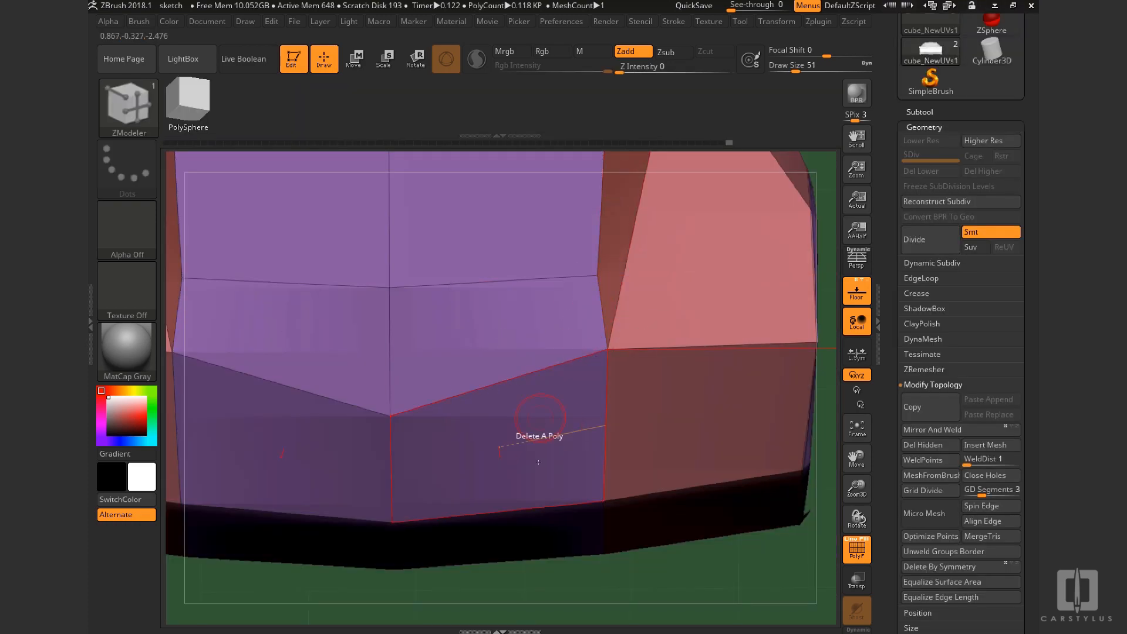
mouse_move(604, 309)
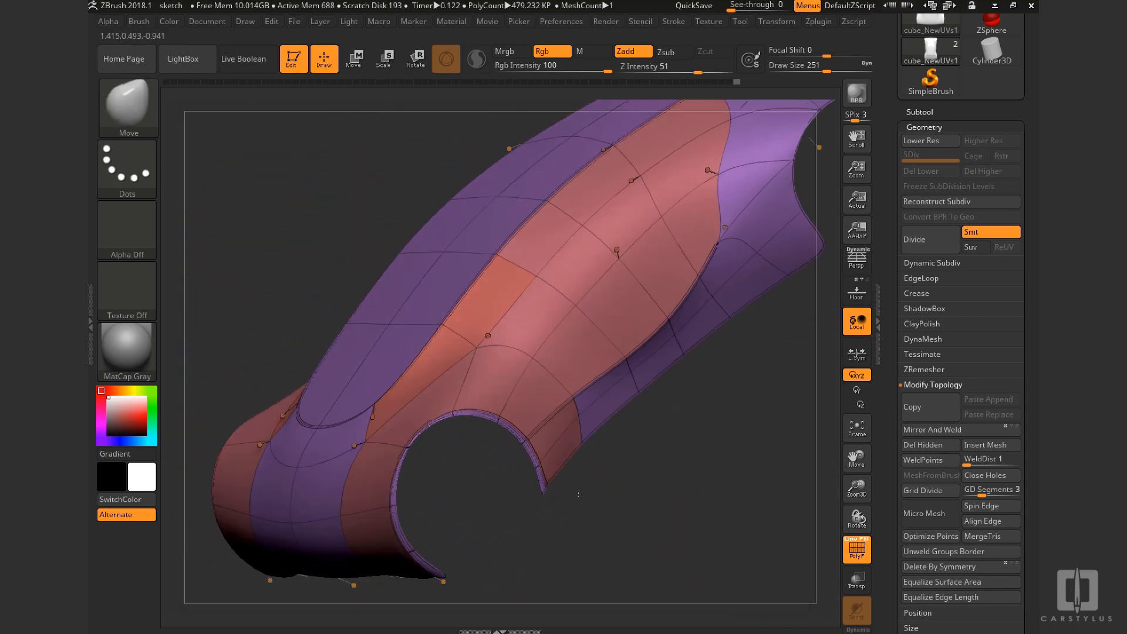
left_click(920, 140)
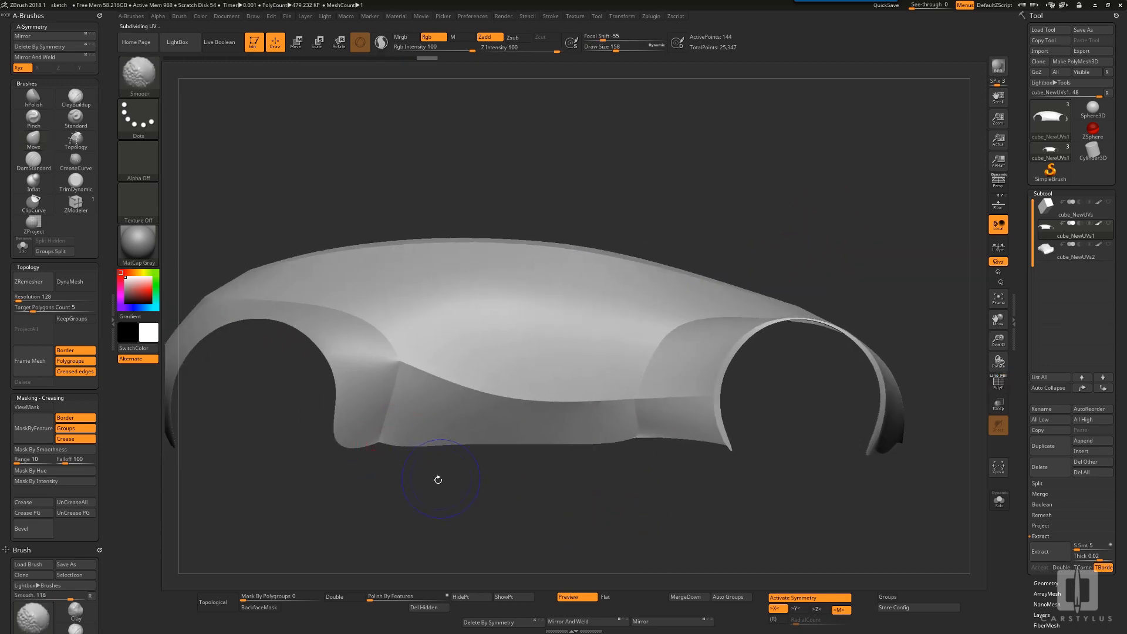
Select the Smooth brush to even out the shell around the wheel arches
left_click(33, 141)
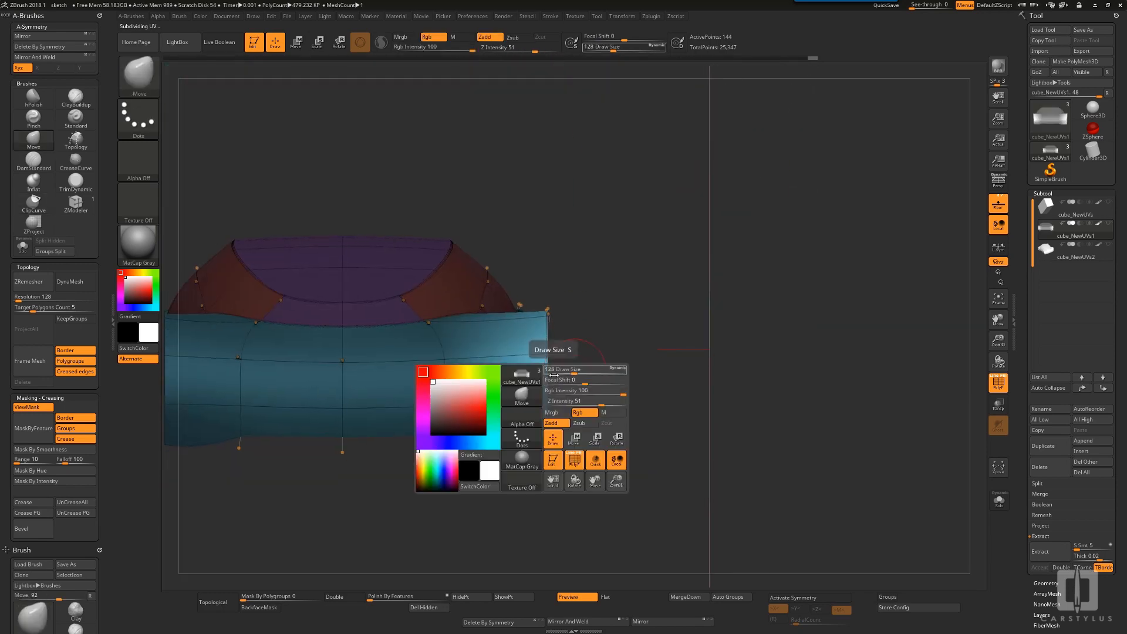
Toggle the subdivision preview to show the smoothed body over the reference car
left_click(295, 42)
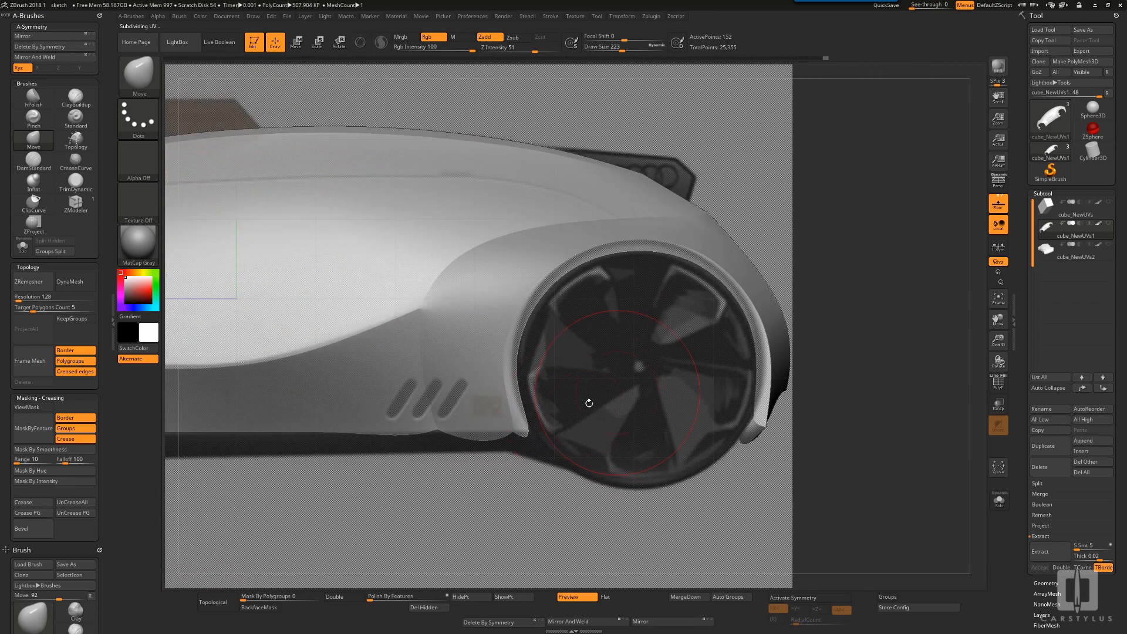
mouse_move(789, 403)
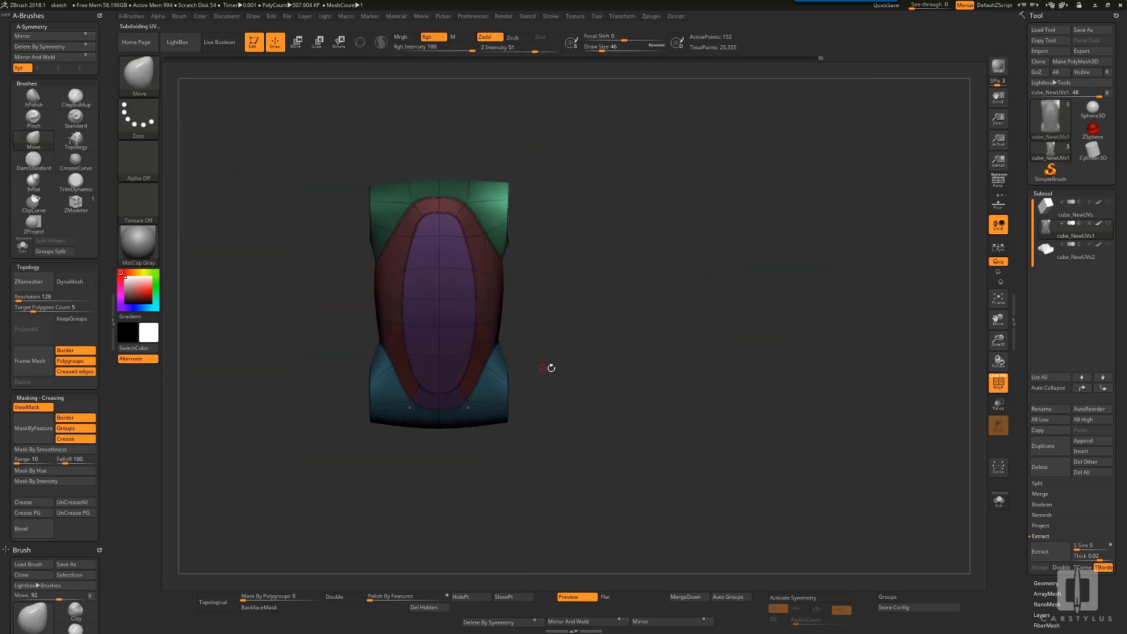
Switch the viewport to the top view of the low-poly body cage
left_click(33, 200)
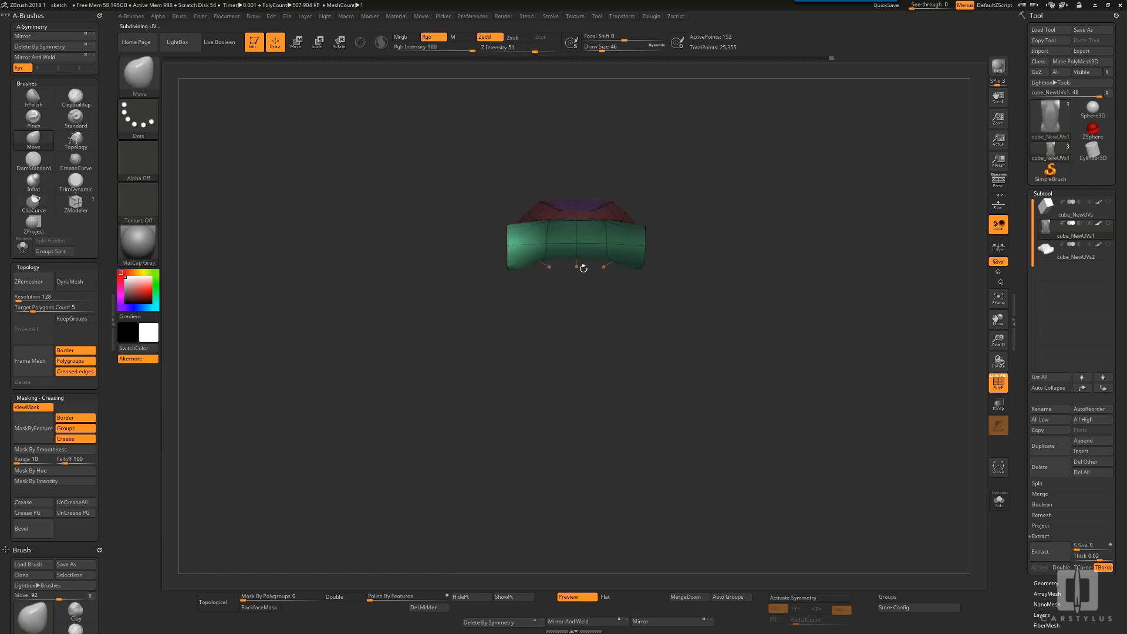
Toggle the subdivision preview off to work on the front cross-section cage
left_click(296, 42)
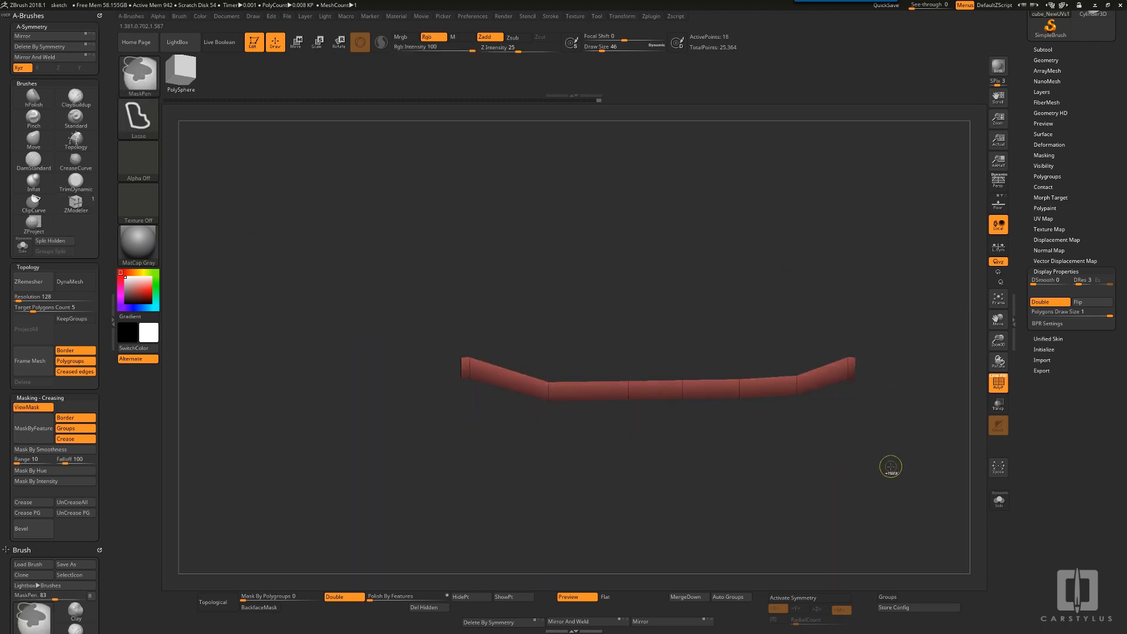
Toggle the subdivision preview while cleaning up the lower sill strip
left_click(296, 42)
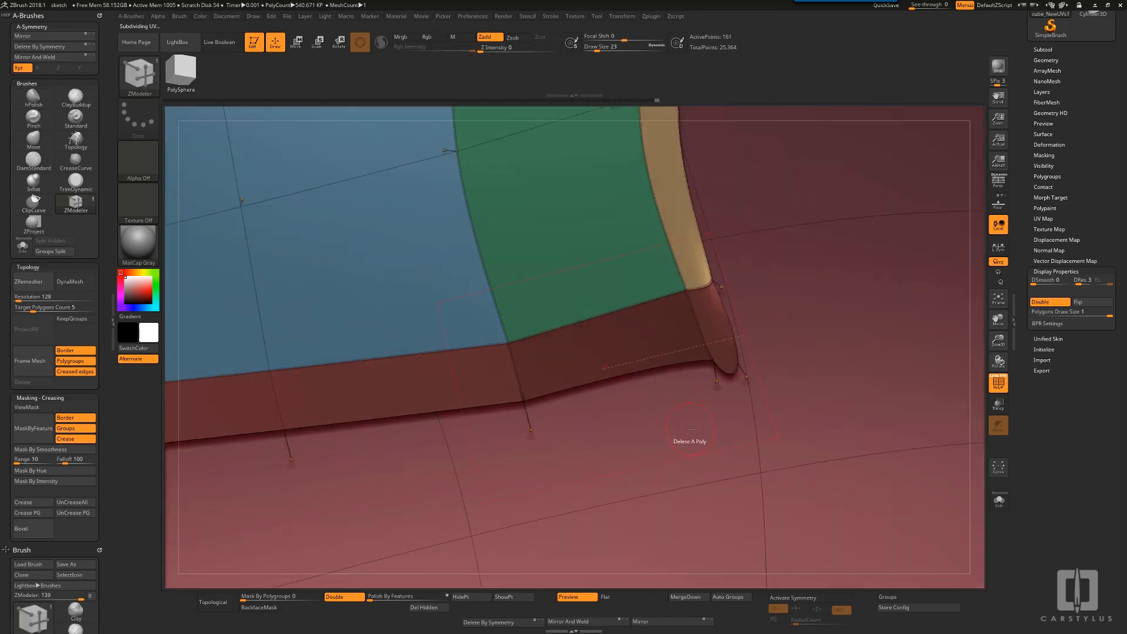
Delete a polygon from the lower edge and preview the smoothed shell over the reference
left_click(690, 431)
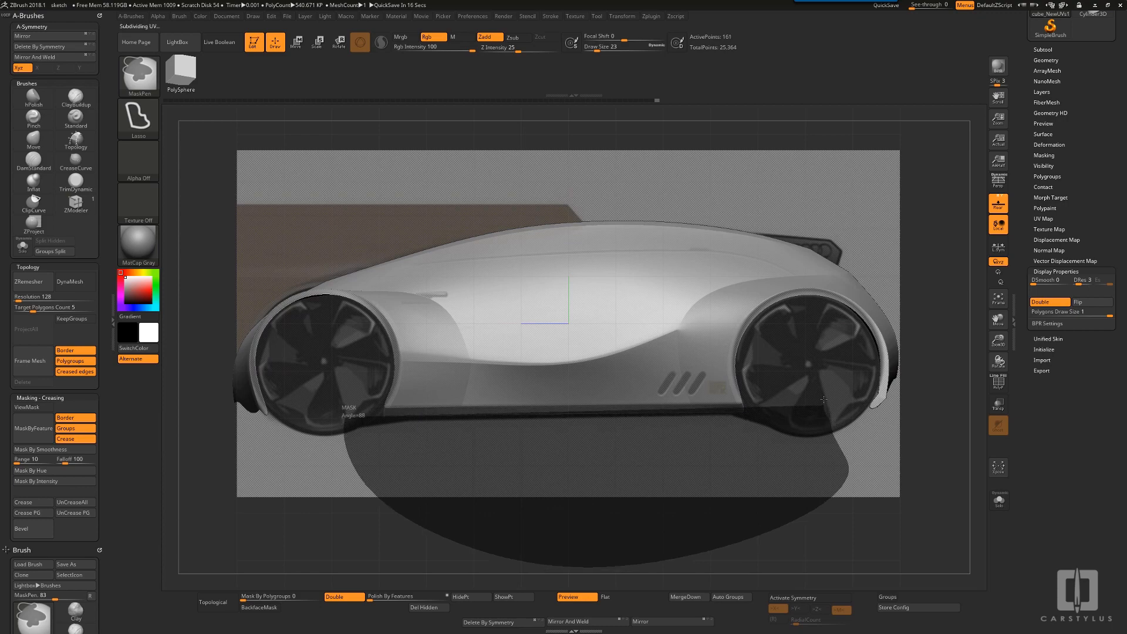
left_click(296, 42)
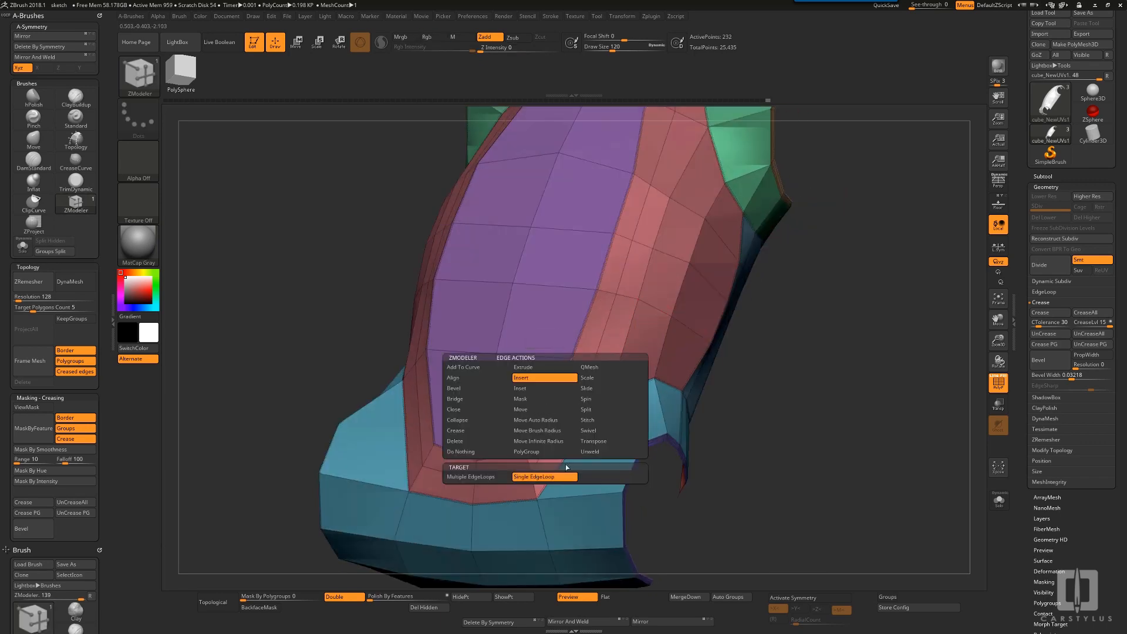
Add an edge loop at the wheel arch rim, then Divide the body into a smooth subdivided shell
left_click(469, 477)
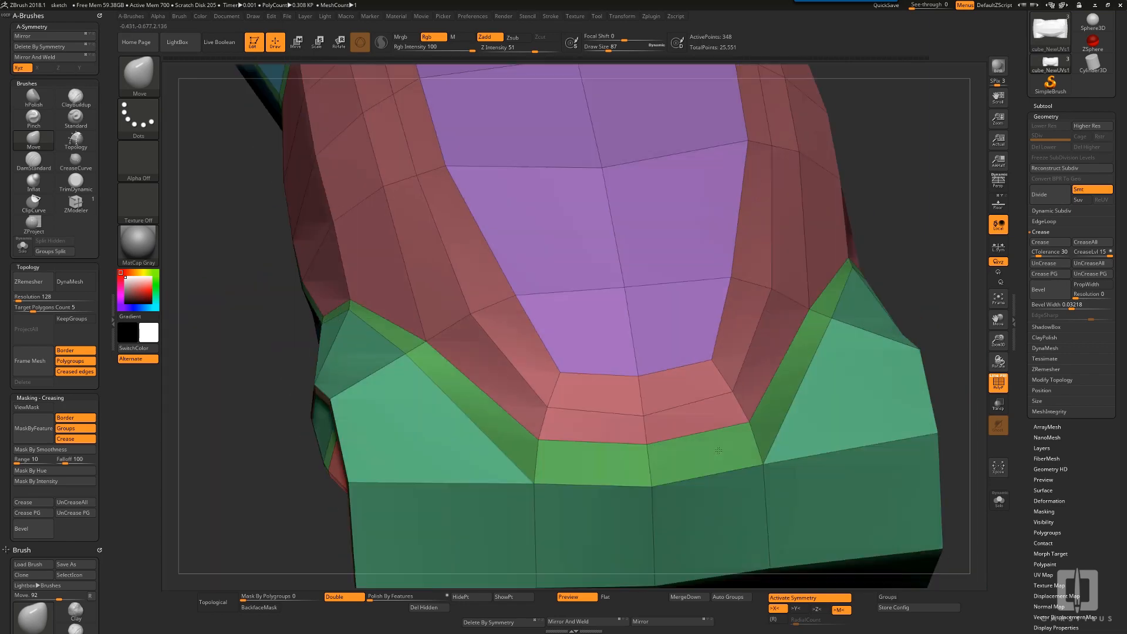
left_click(1088, 126)
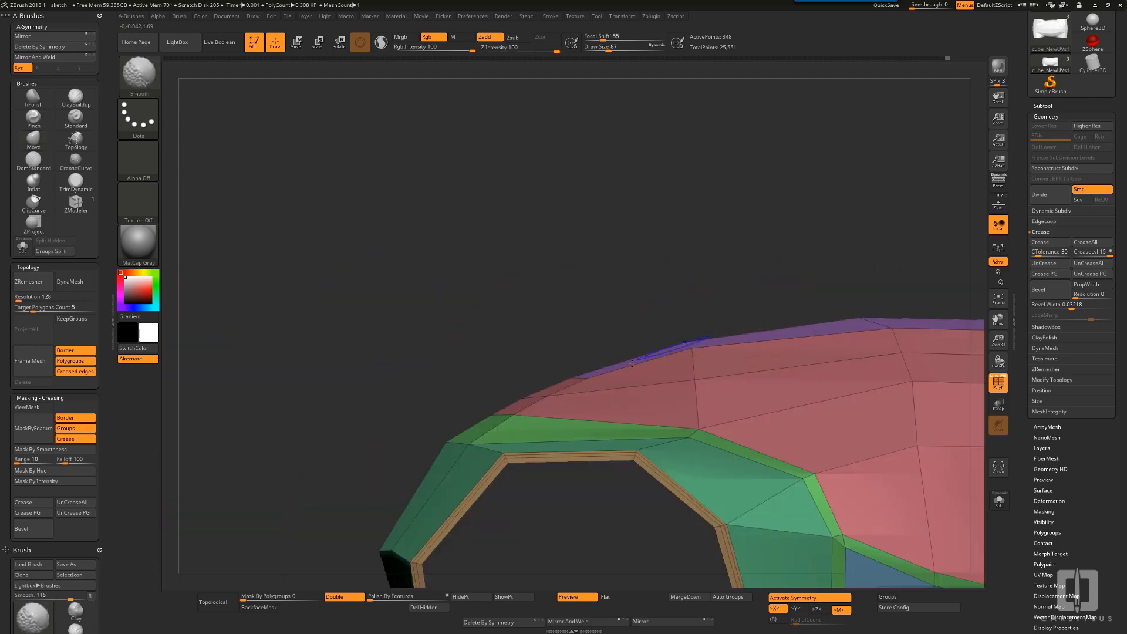
left_click(1087, 126)
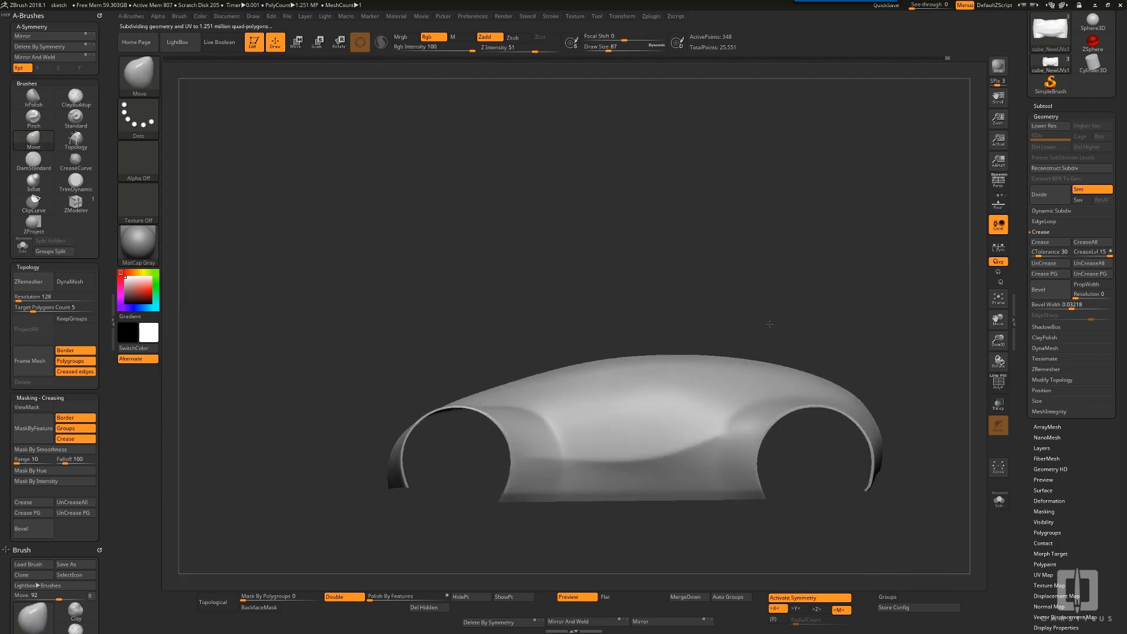